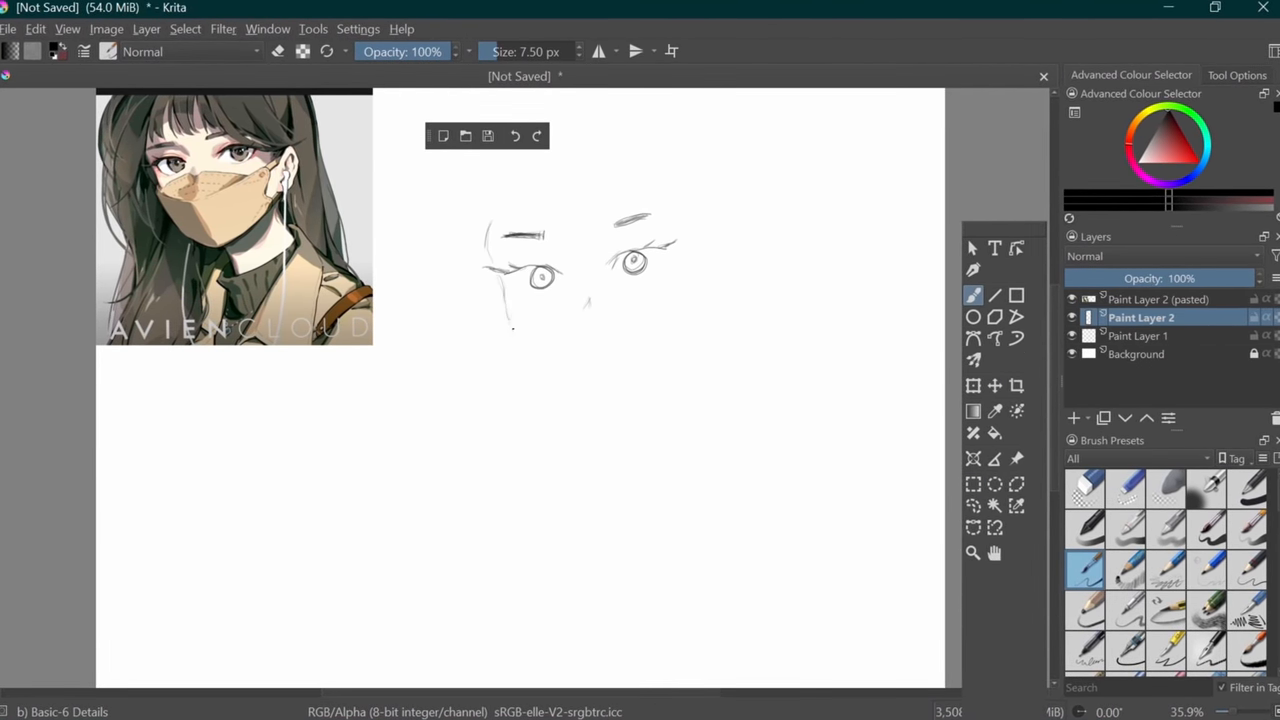
Select the pasted sketch layer and draw the jawline on the face sketch
{"action": "left_click", "coordinate": [1158, 299]}
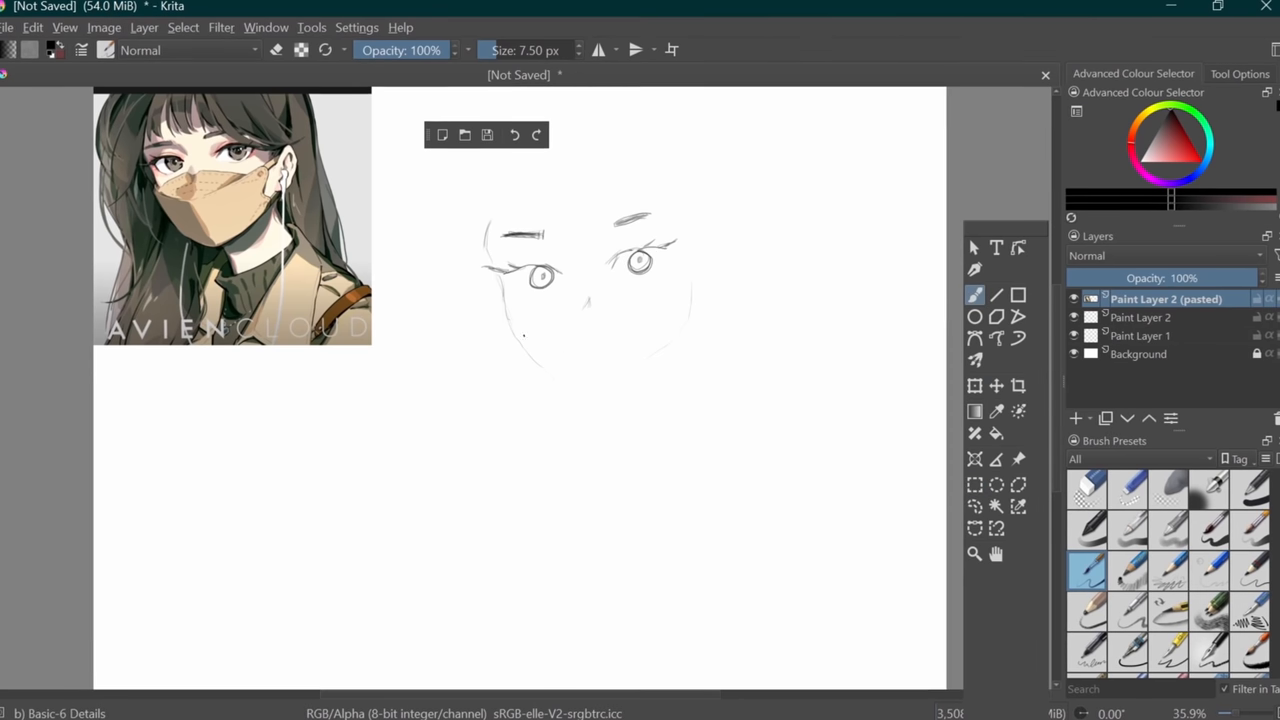
{"action": "left_click", "coordinate": [1077, 418]}
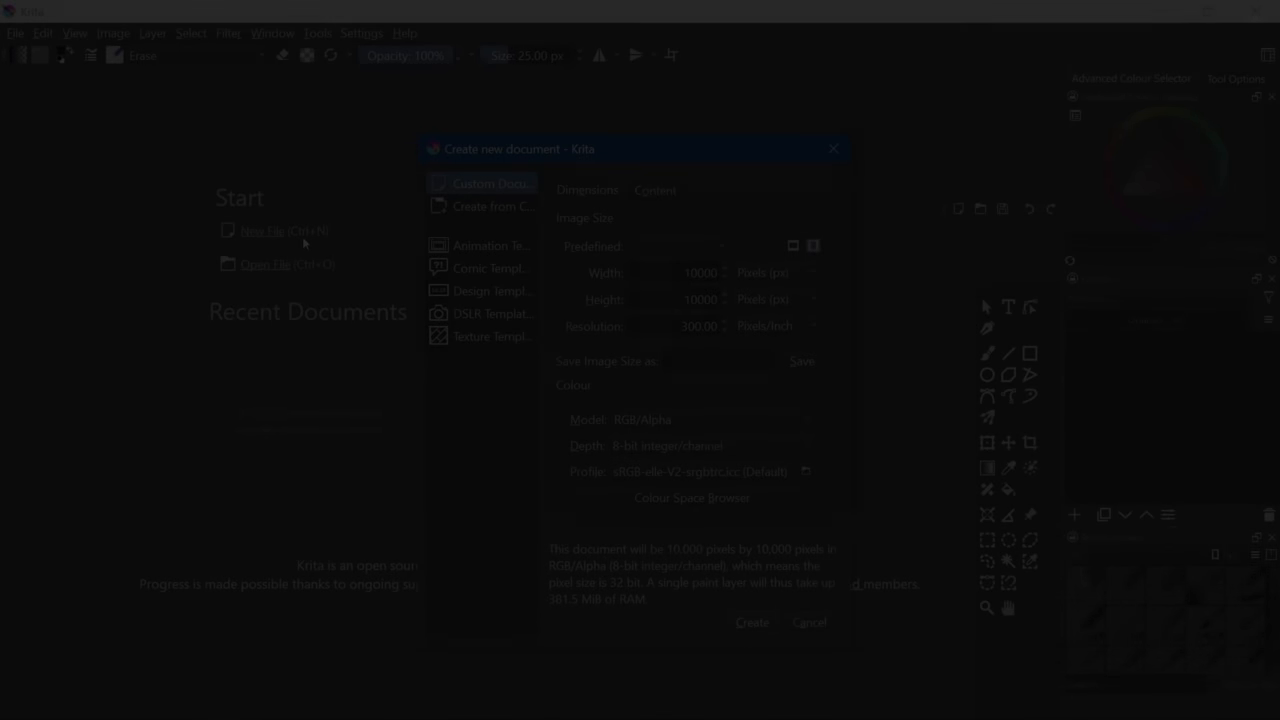
Create the 10,000-pixel square canvas and insert the dropped reference image as a new layer
{"action": "left_click", "coordinate": [809, 622]}
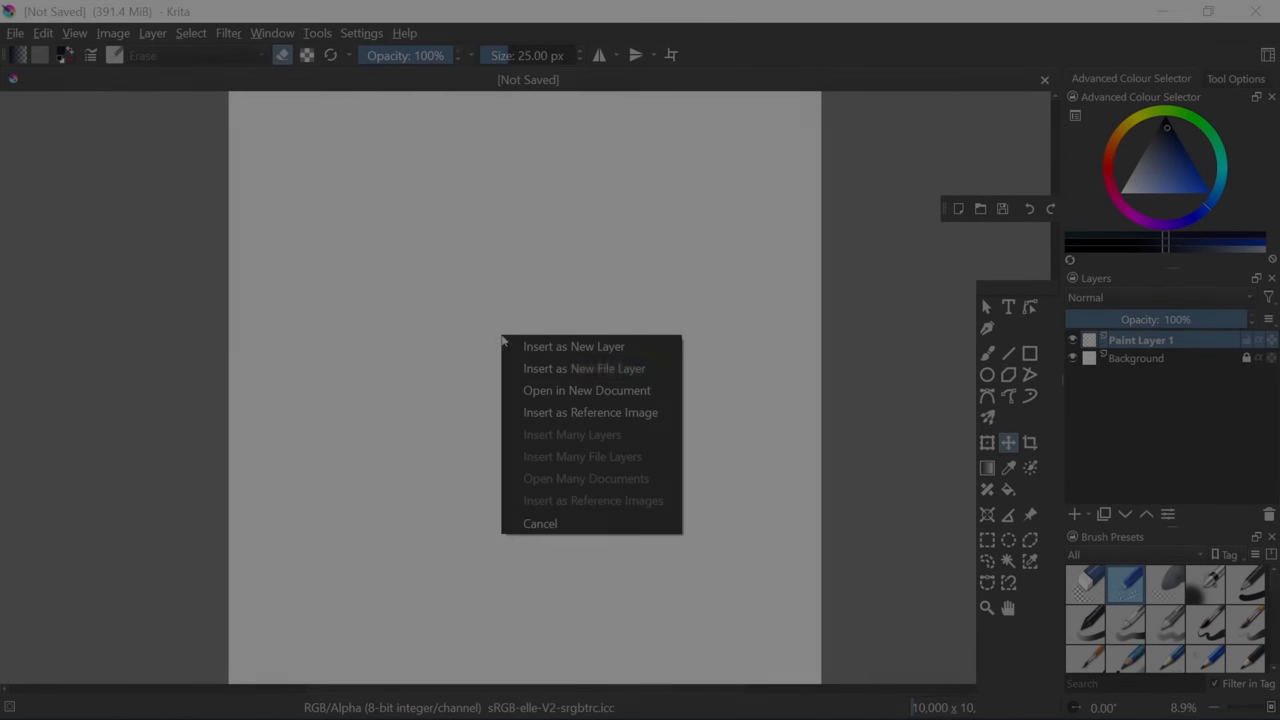
{"action": "left_click", "coordinate": [574, 346]}
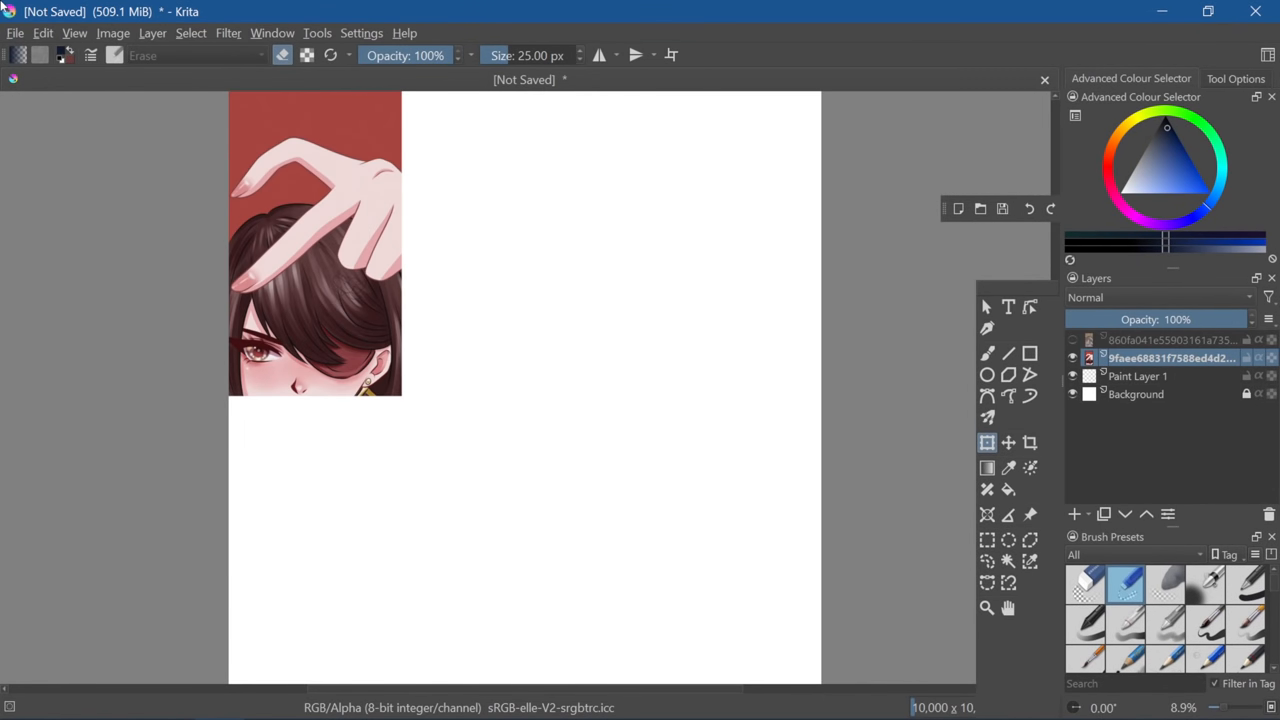
Sketch the upper eyelid and surrounding eye strokes on the blank paint layer
{"action": "left_click", "coordinate": [1170, 339]}
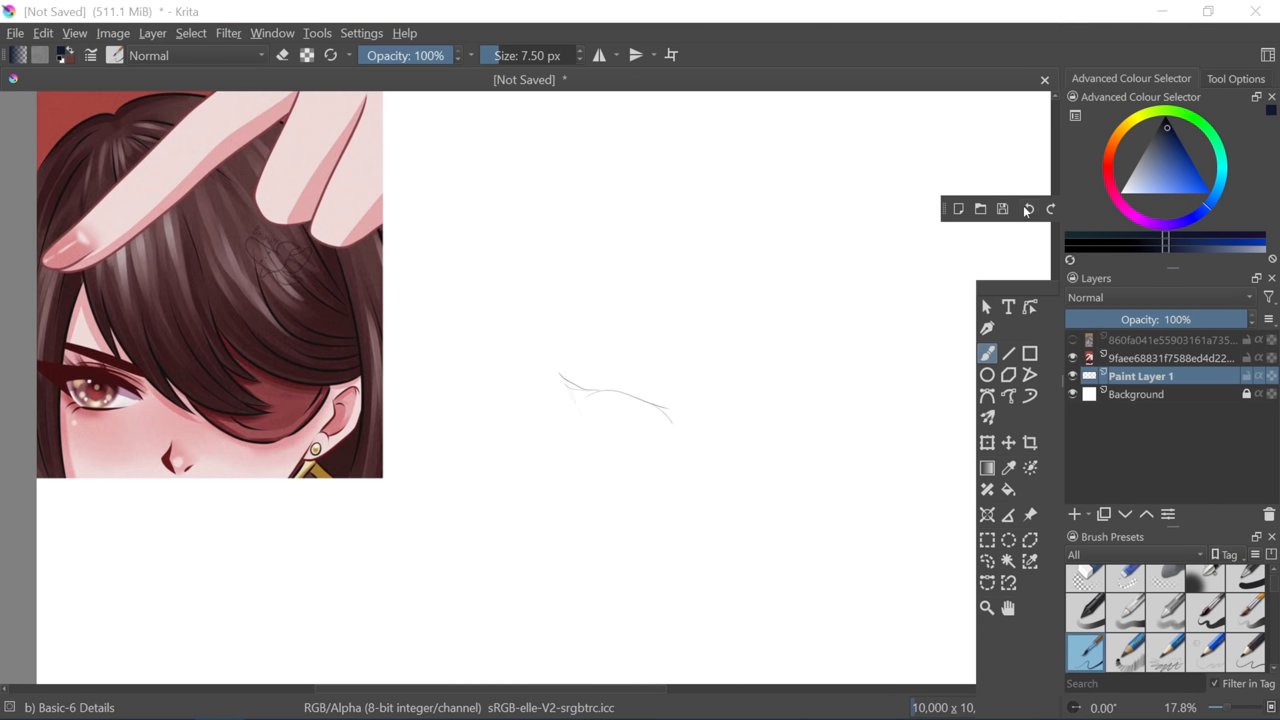
{"action": "left_click_drag", "start_coordinate": [560, 380], "coordinate": [685, 435]}
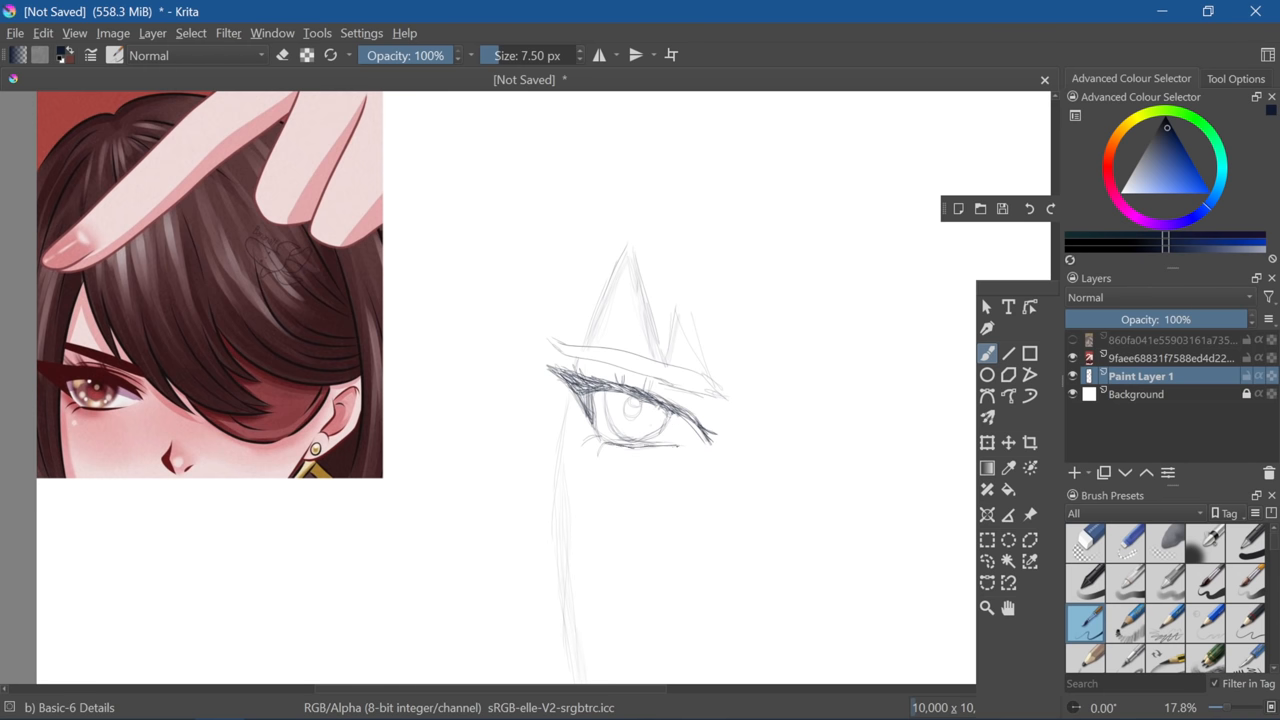
{"action": "left_click_drag", "start_coordinate": [615, 415], "coordinate": [660, 445]}
{"action": "type", "text": "hair"}
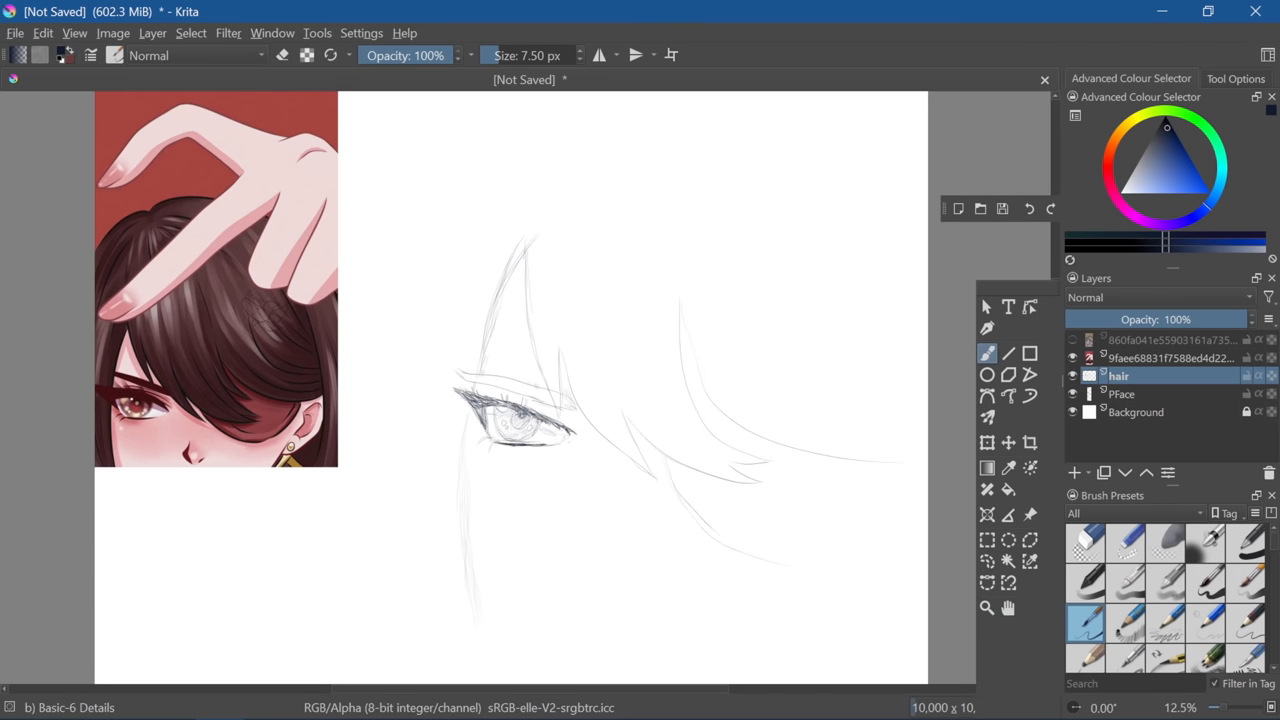
Sketch the nose, ear, earring and fuller hair, then add a new layer above hair
{"action": "key", "text": "Tab"}
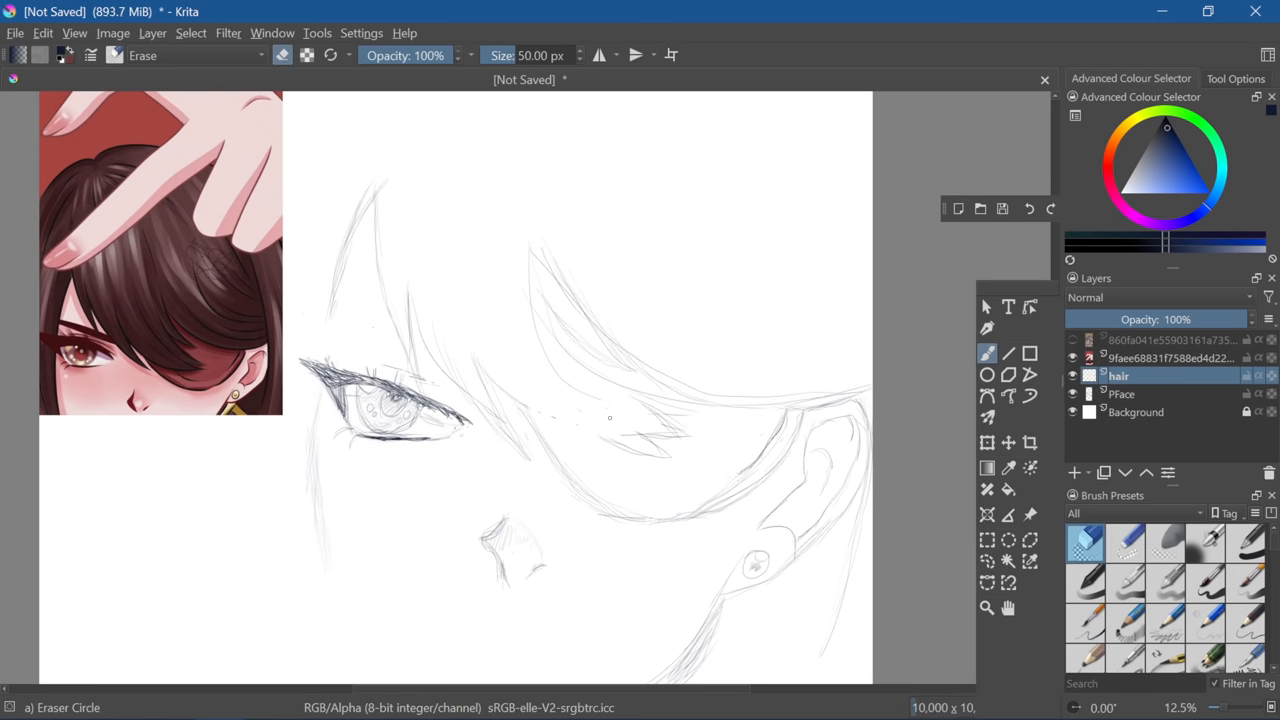
{"action": "left_click", "coordinate": [1085, 543]}
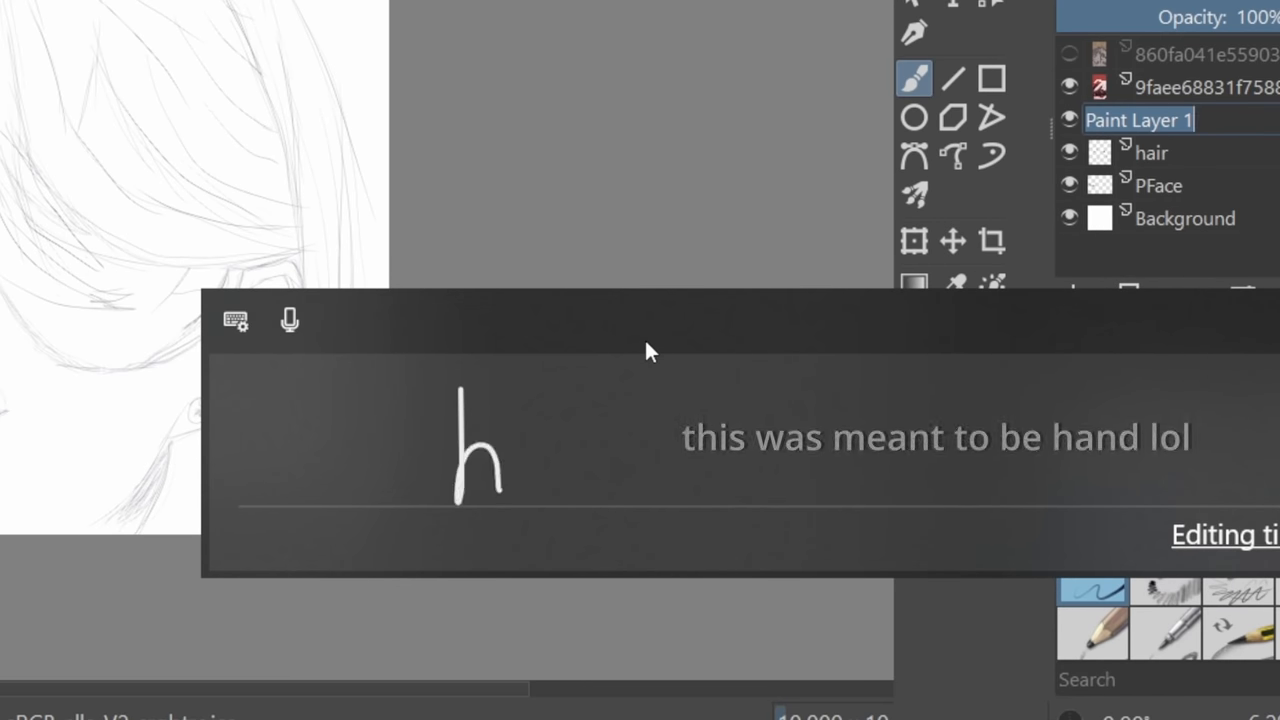
Enter the new layer's name and zoom out to view the whole sketch
{"action": "type", "text": "hair"}
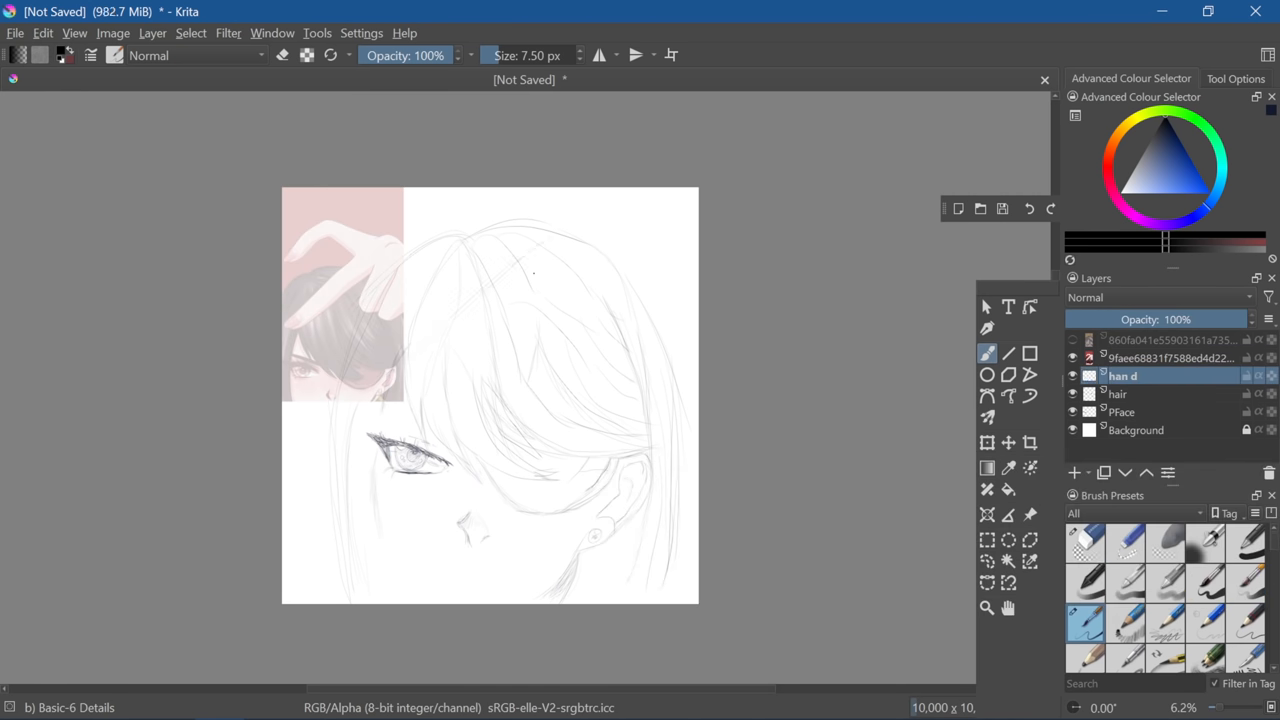
{"action": "scroll", "scroll_direction": "up", "scroll_amount": 3}
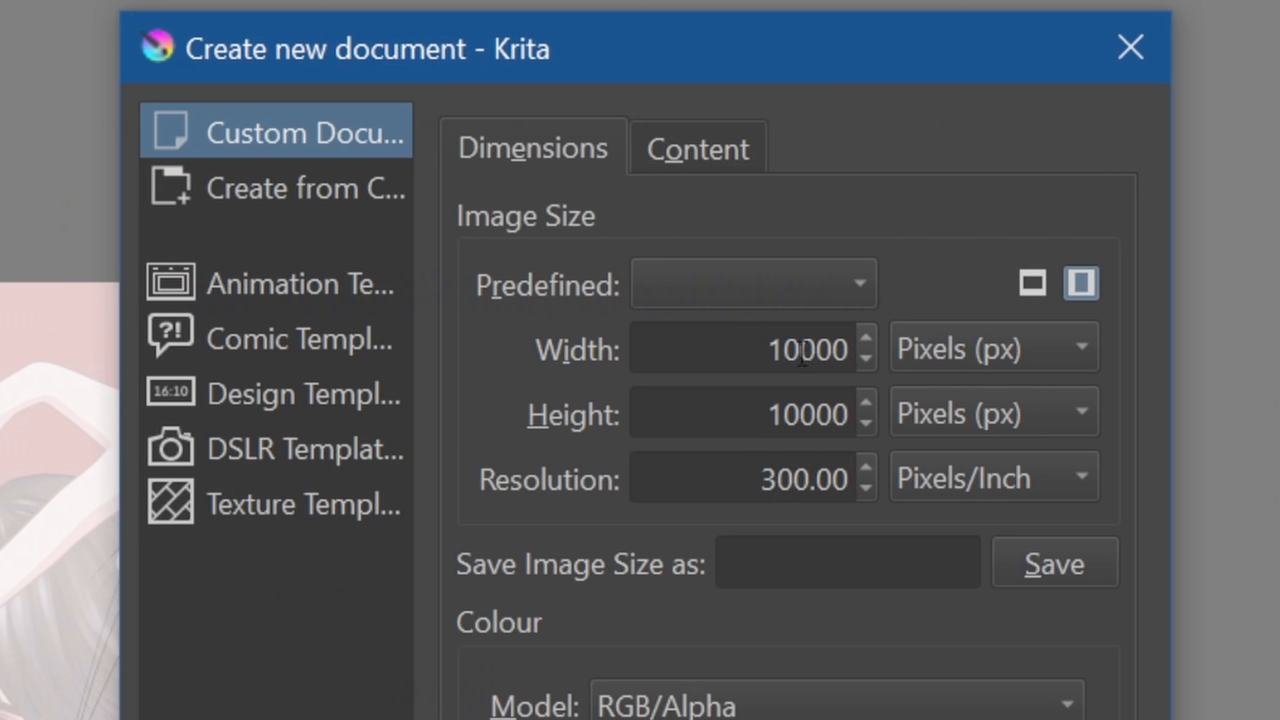
Set the new document to 15000 × 15000 pixels and create it
{"action": "type", "text": "15000"}
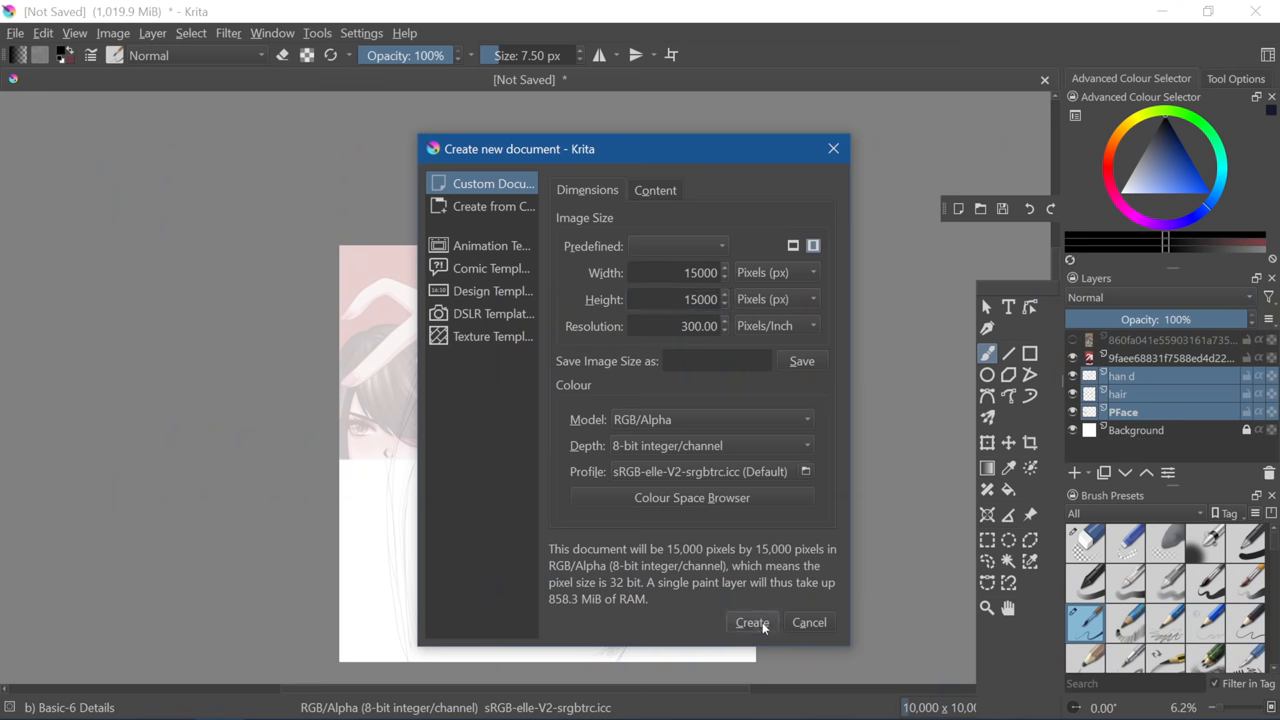
{"action": "left_click", "coordinate": [752, 622]}
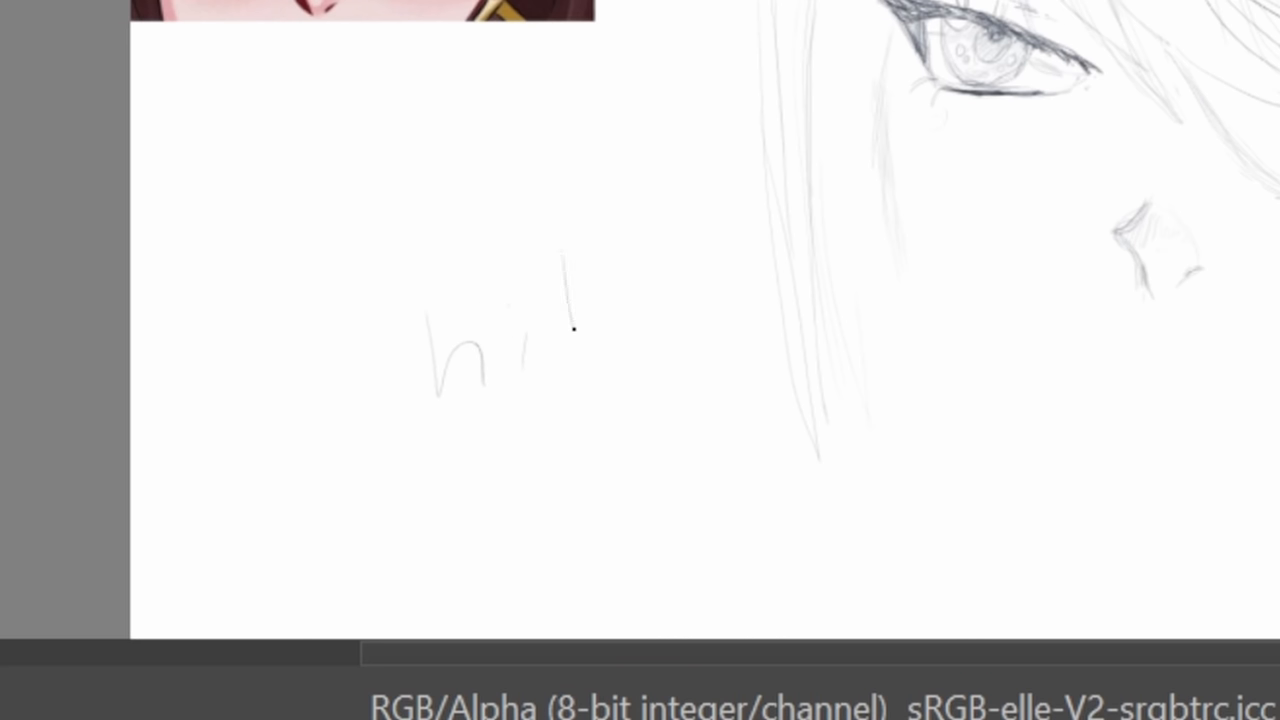
Lasso the hand strokes and cut them from the hair layer onto their own layer
{"action": "left_click_drag", "start_coordinate": [590, 310], "coordinate": [650, 515]}
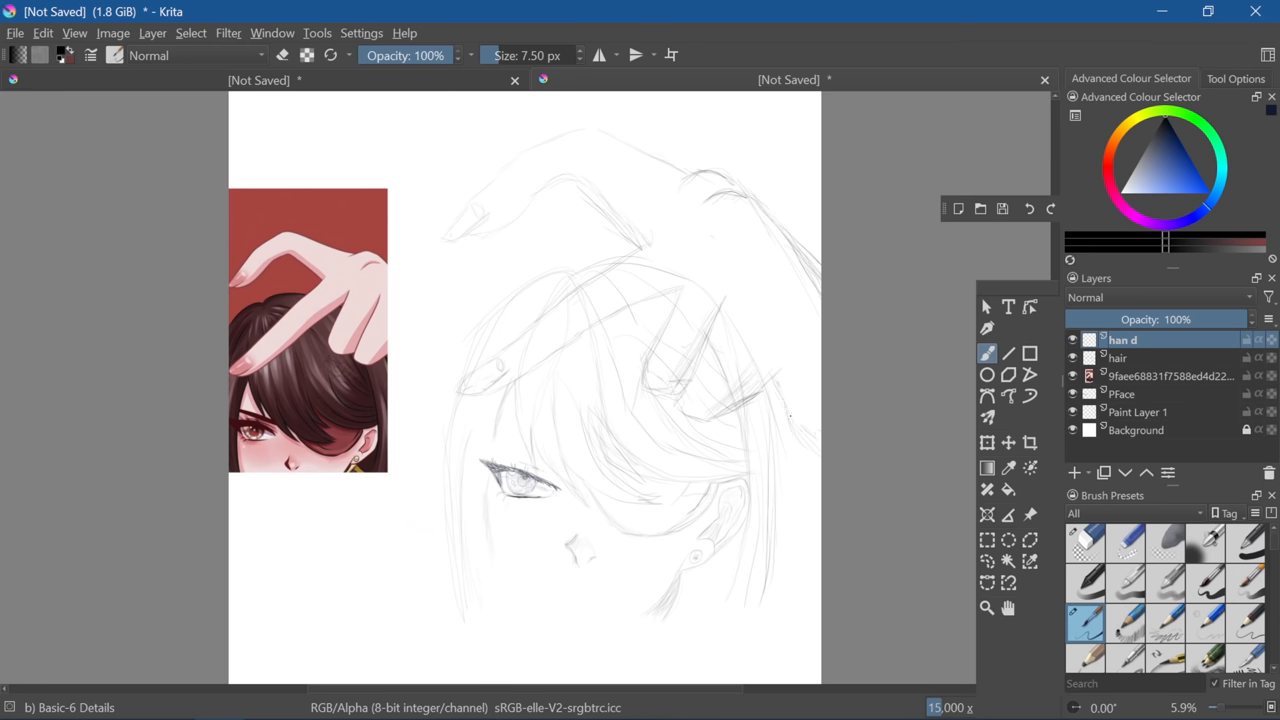
{"action": "left_click", "coordinate": [1075, 471]}
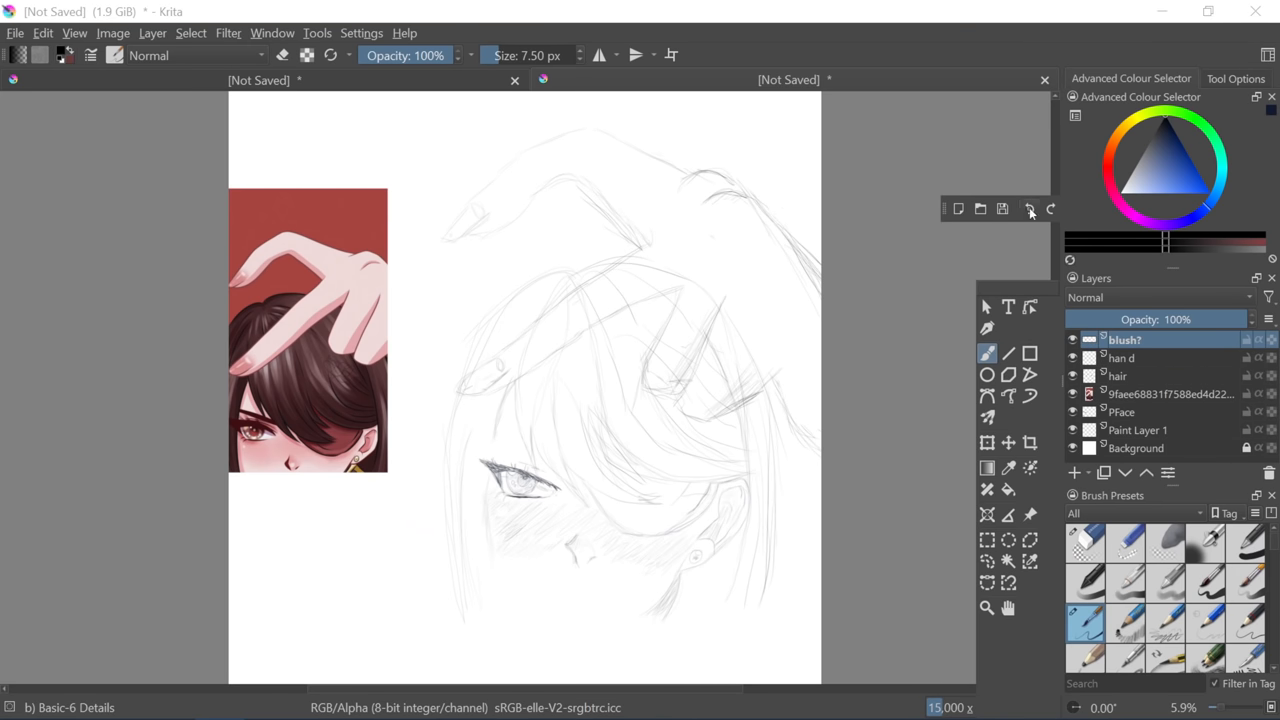
{"action": "left_click", "coordinate": [1124, 411]}
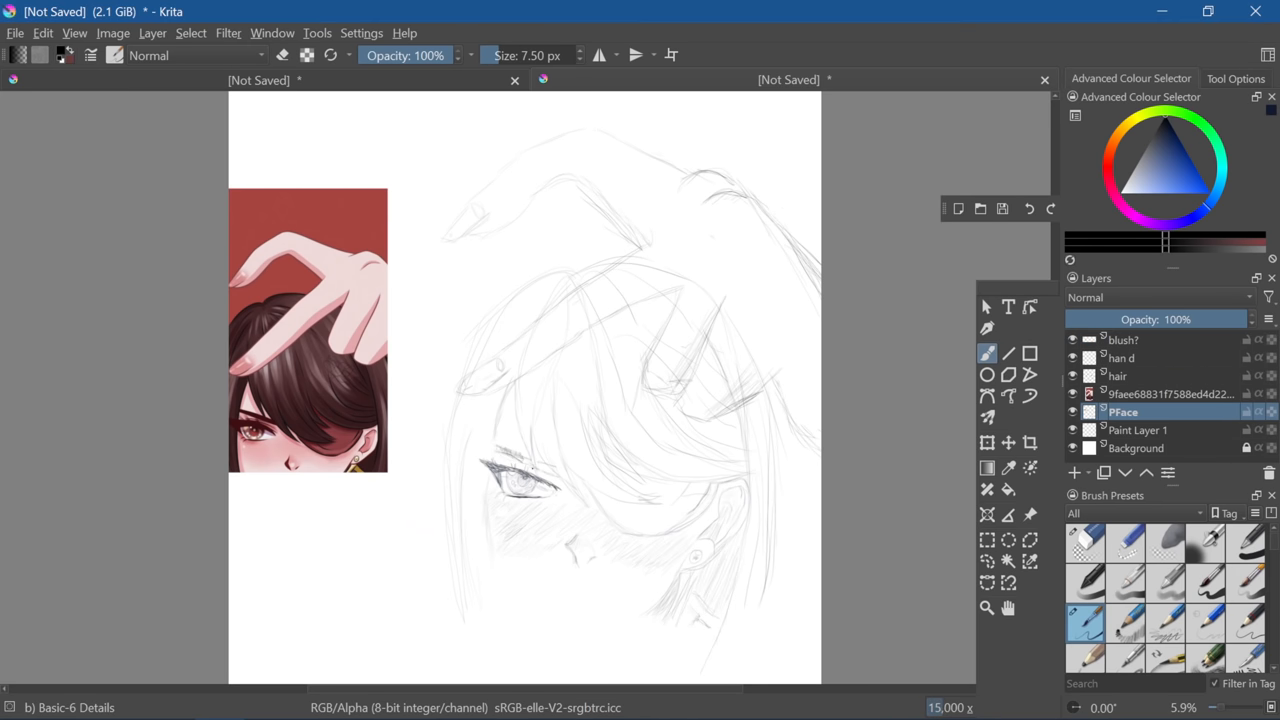
{"action": "left_click", "coordinate": [1122, 357]}
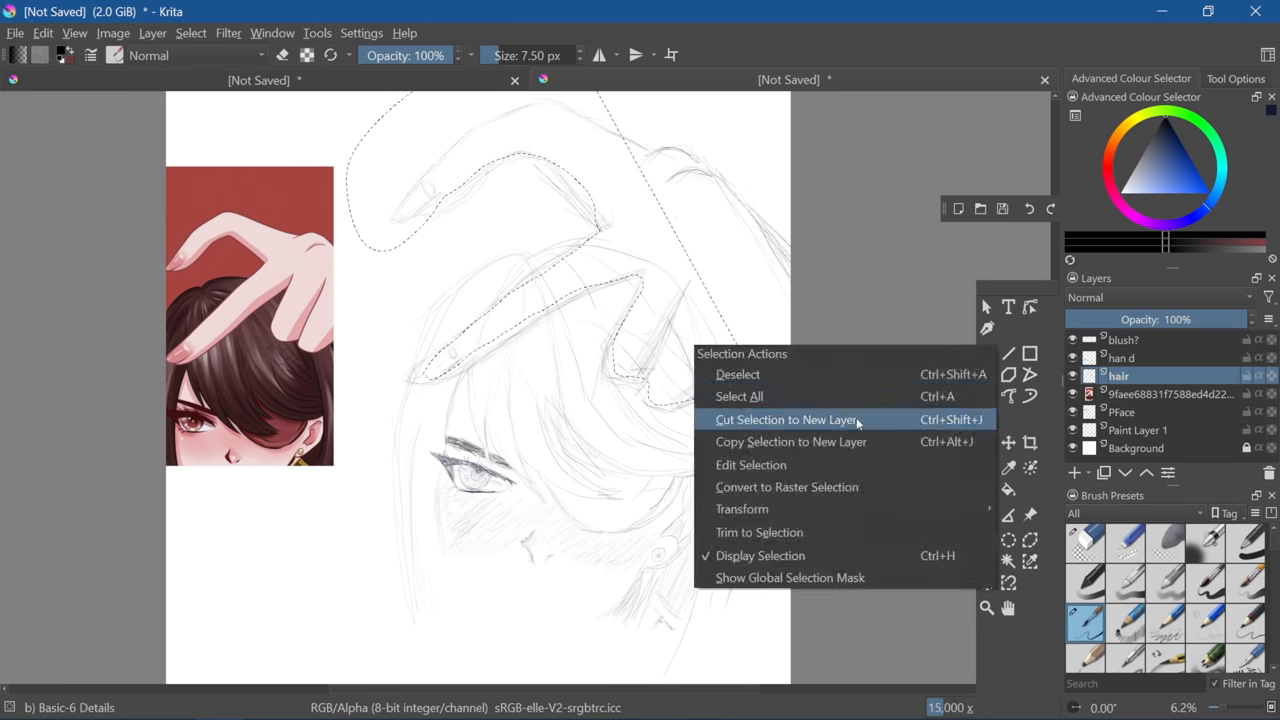
{"action": "left_click", "coordinate": [787, 419]}
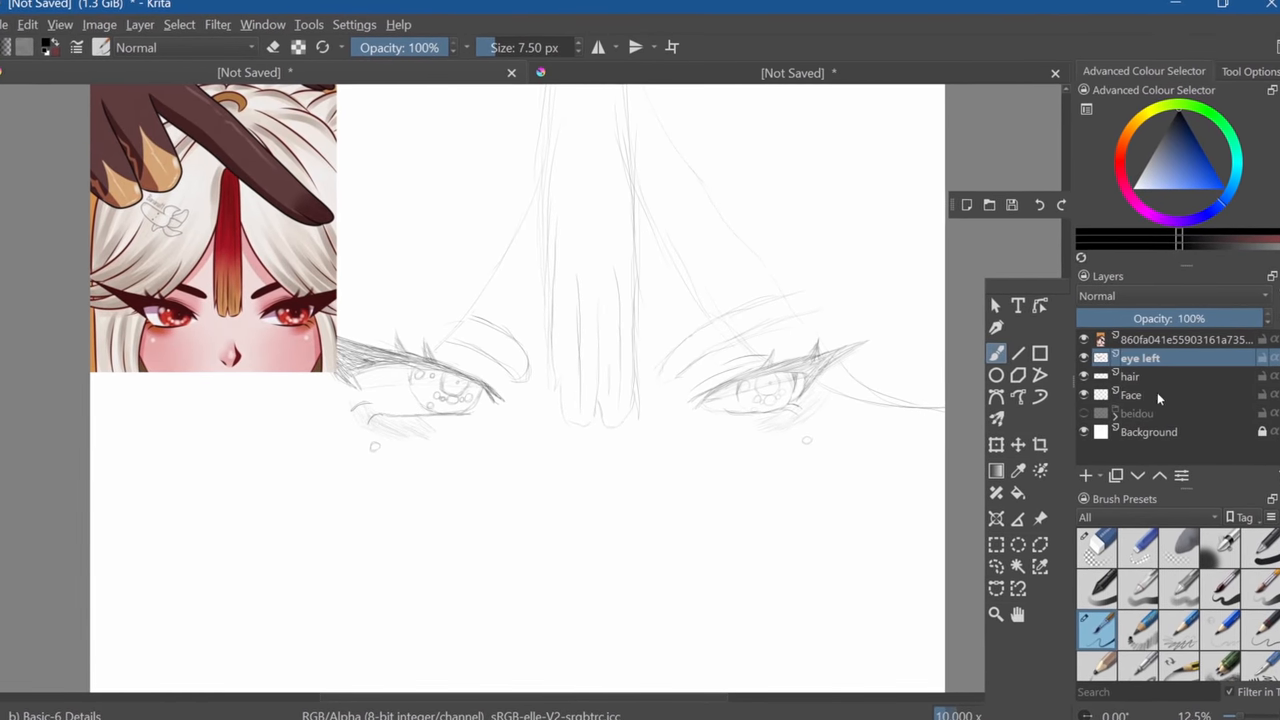
On the hair layer, draw bangs, flowing strands and a topknot above the eyes
{"action": "left_click", "coordinate": [1147, 376]}
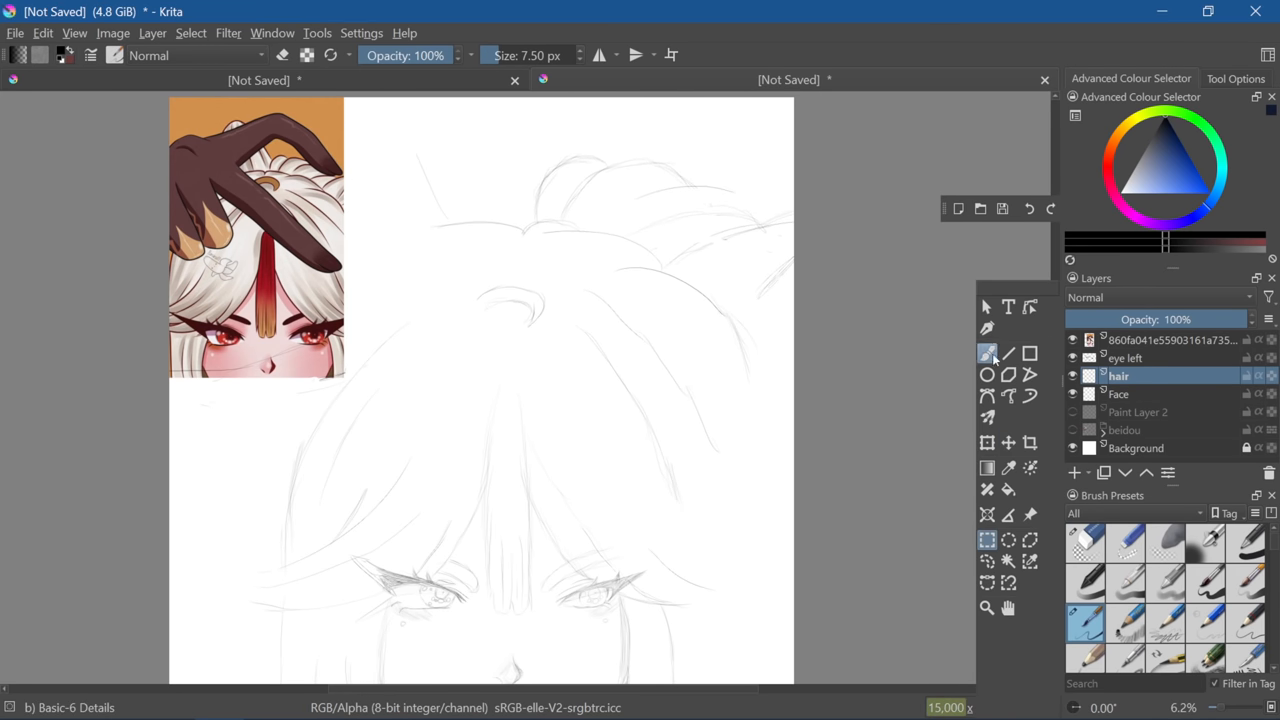
Add a new layer and name it 'hand' for the hand sketch
{"action": "left_click", "coordinate": [1073, 472]}
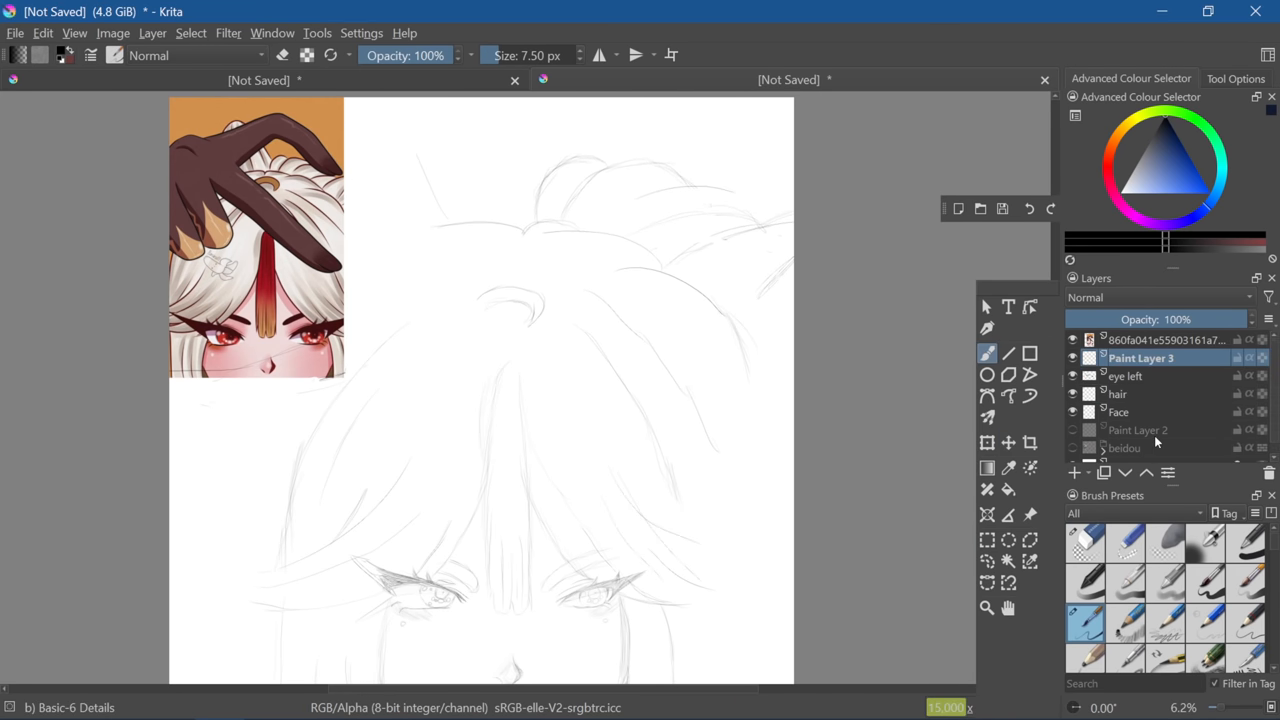
{"action": "mouse_move", "coordinate": [1157, 442]}
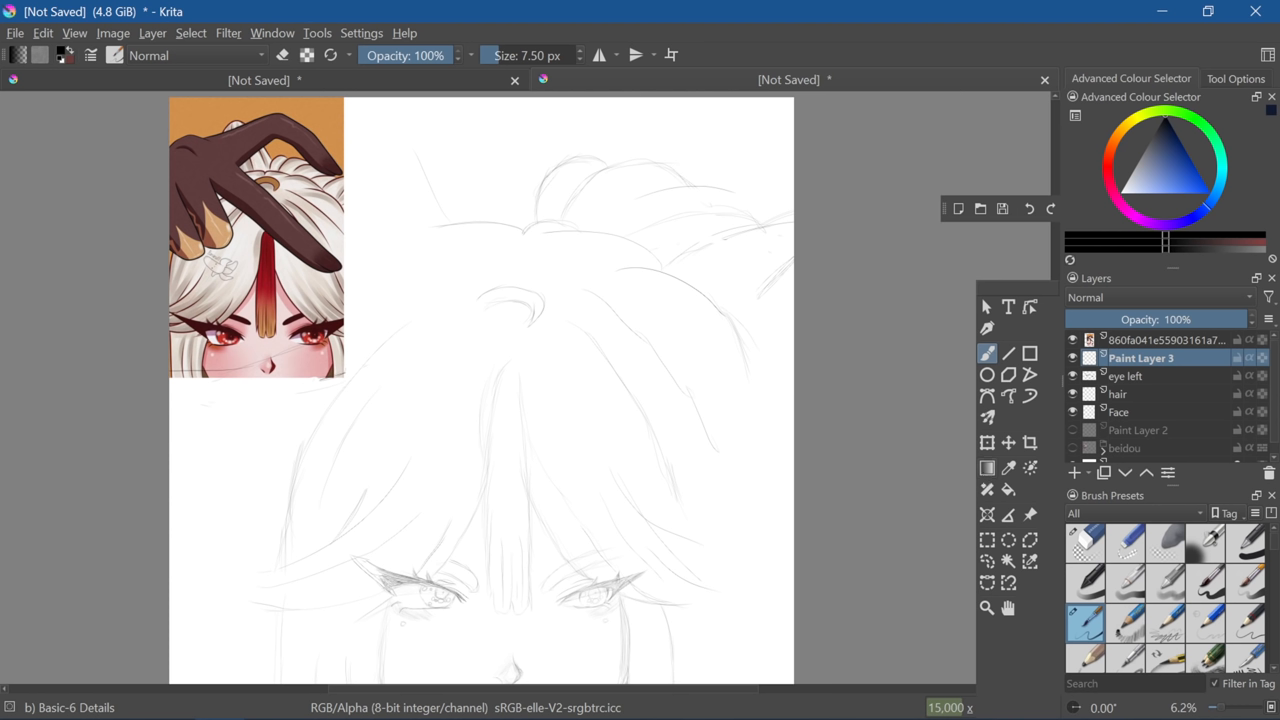
{"action": "mouse_move", "coordinate": [1044, 562]}
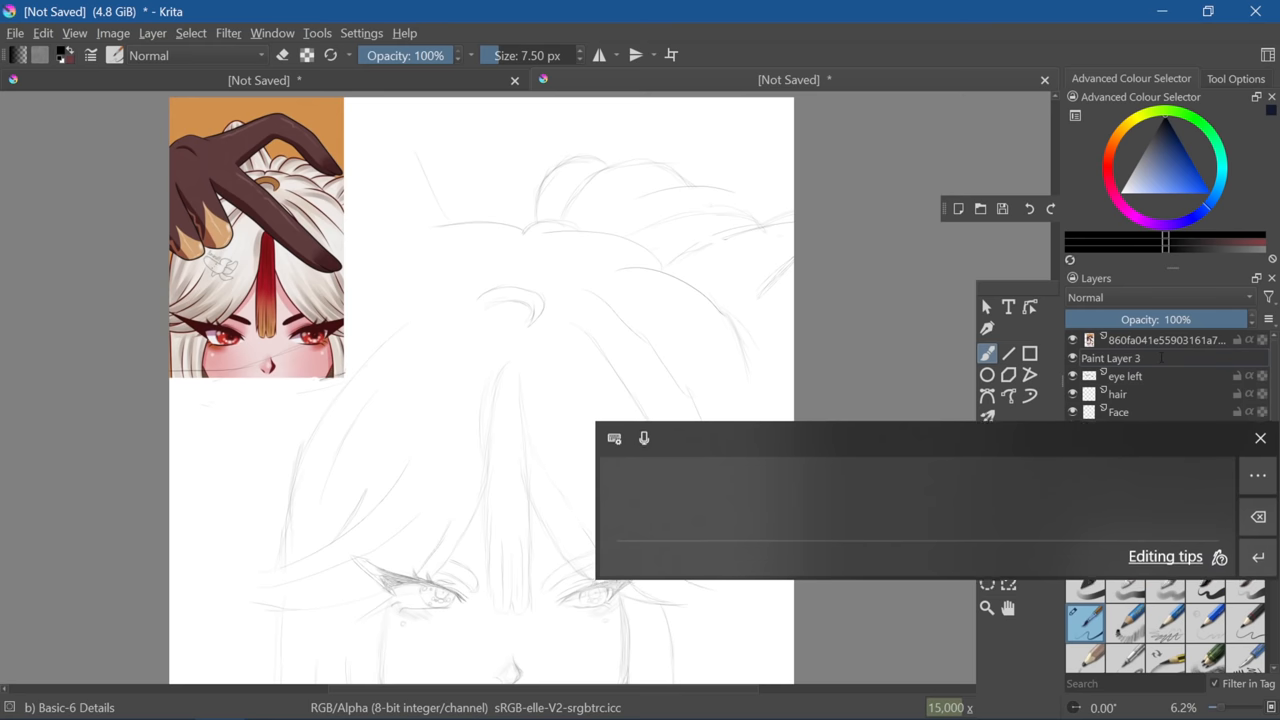
{"action": "type", "text": "hand"}
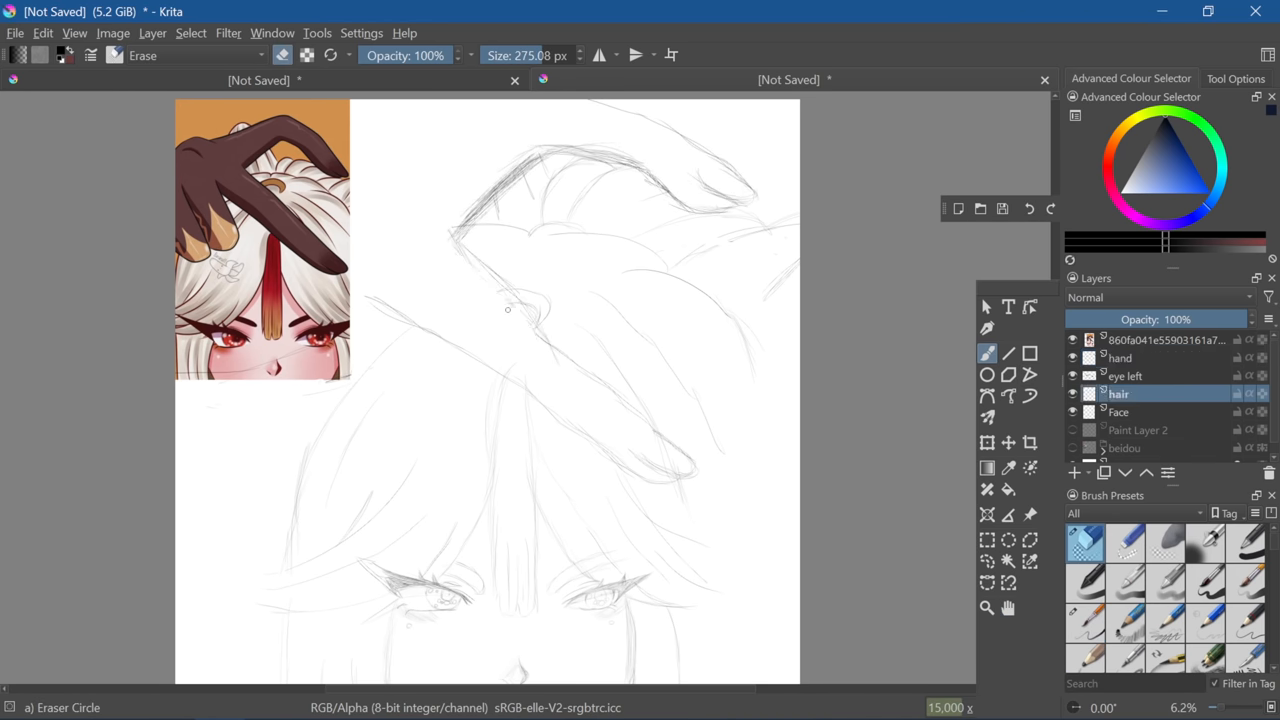
Erase hair strands beneath the hand and add a curled fingertip to the hand
{"action": "left_click", "coordinate": [1121, 357]}
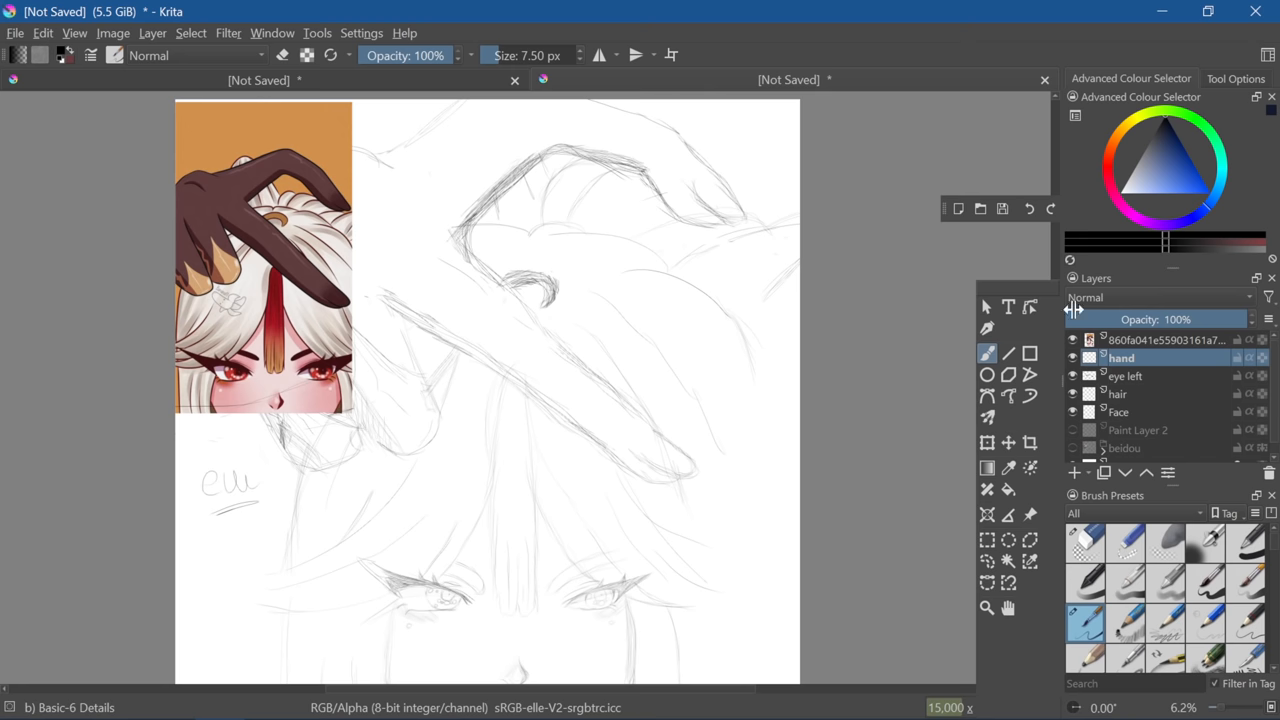
Name the girl's layer group 'n ing'
{"action": "left_click", "coordinate": [1074, 472]}
{"action": "type", "text": "ri"}
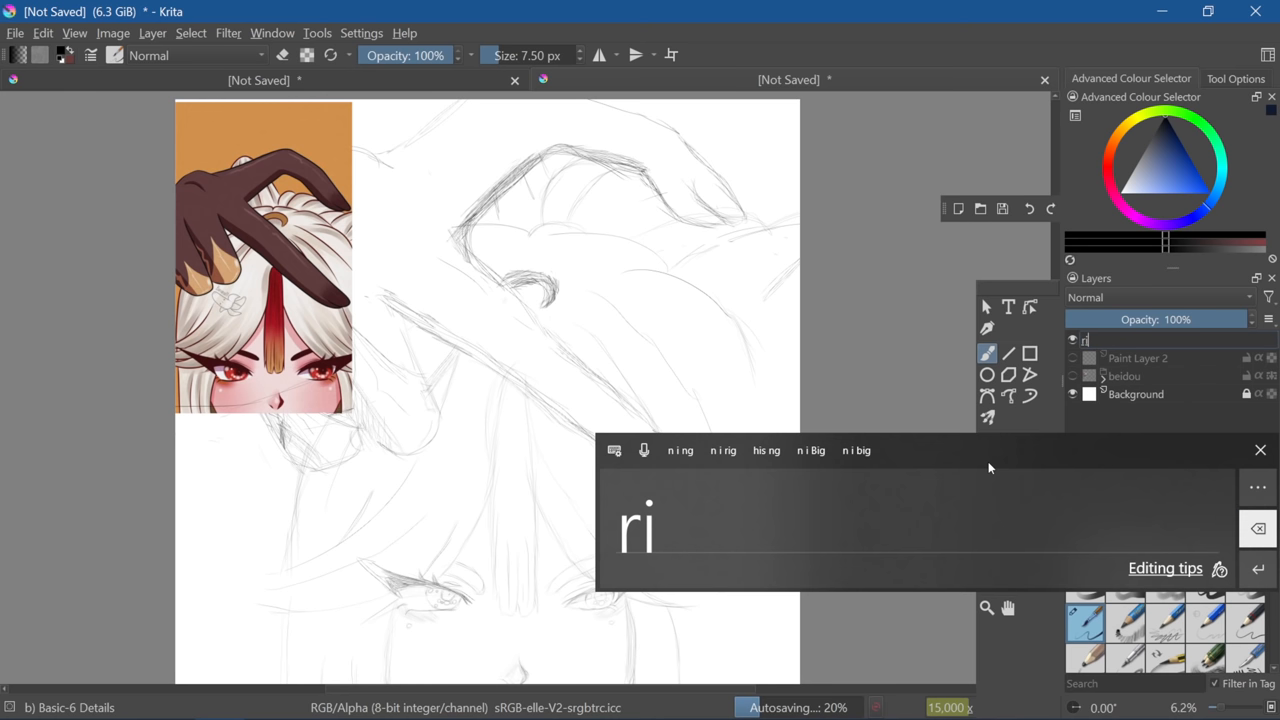
{"action": "key", "text": "Return"}
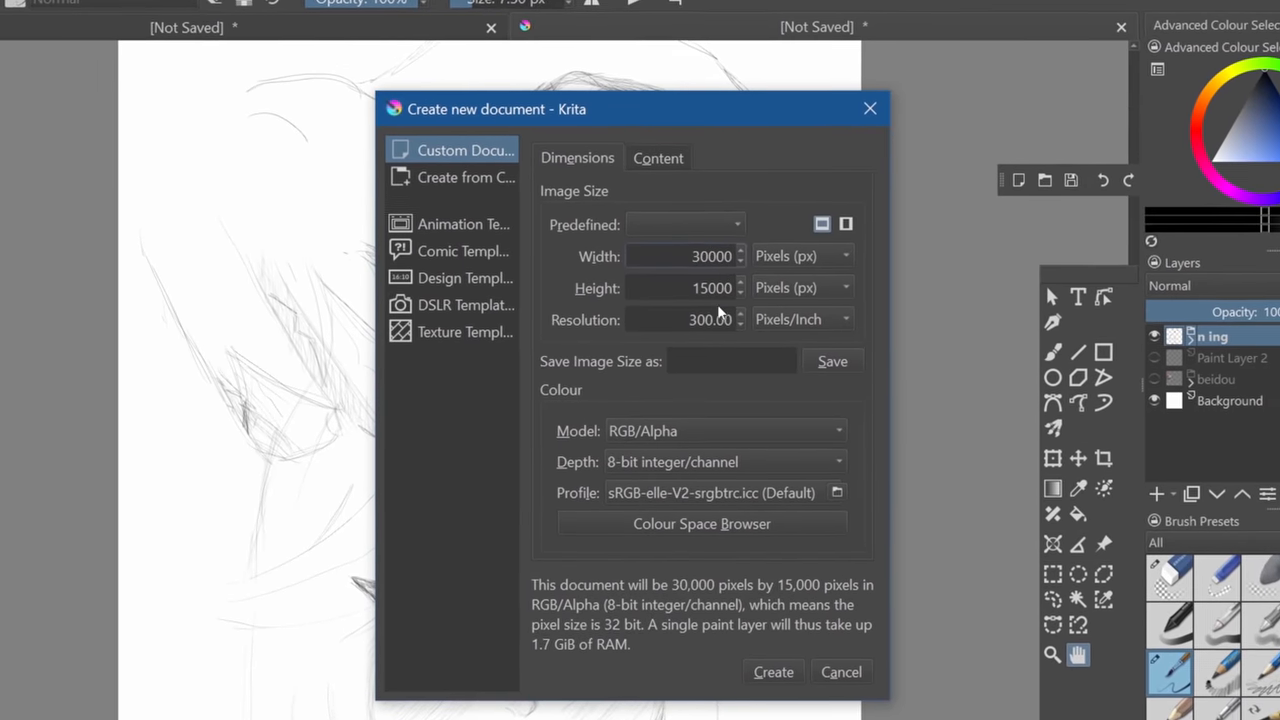
Create the 30000 × 15000 px document and bring in the beidou and n ing groups
{"action": "left_click", "coordinate": [773, 671]}
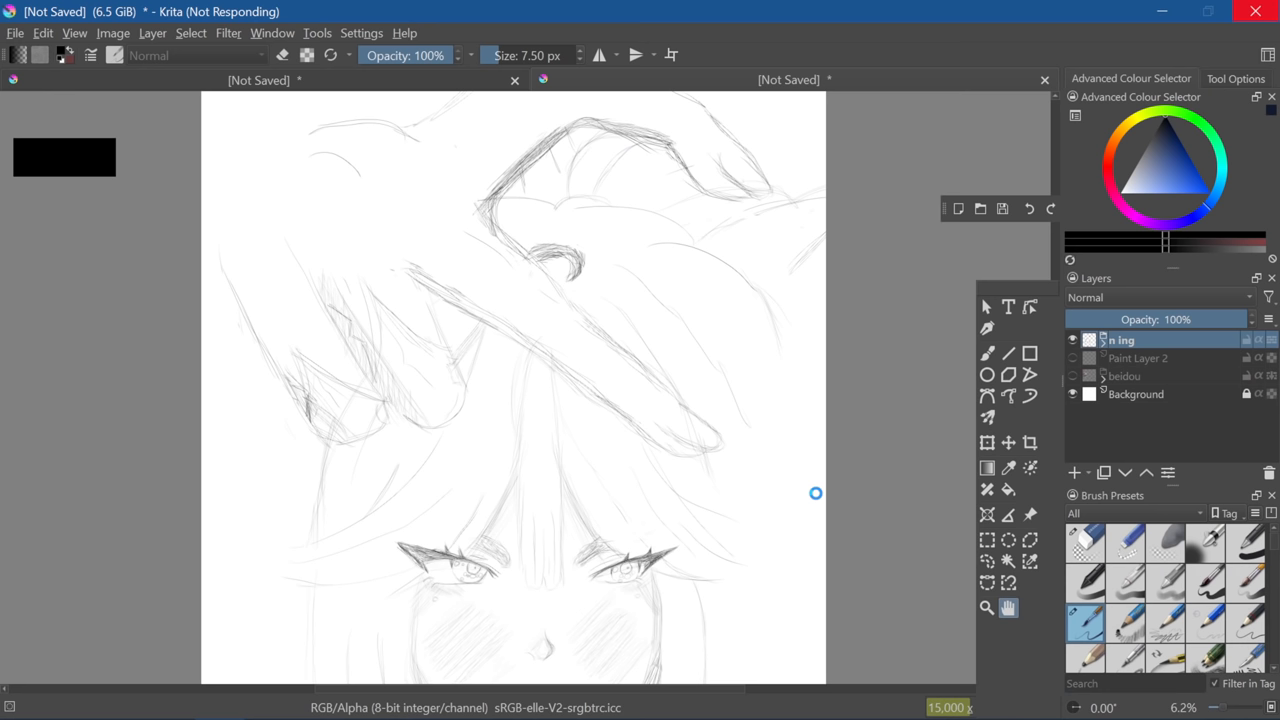
{"action": "left_click", "coordinate": [524, 80]}
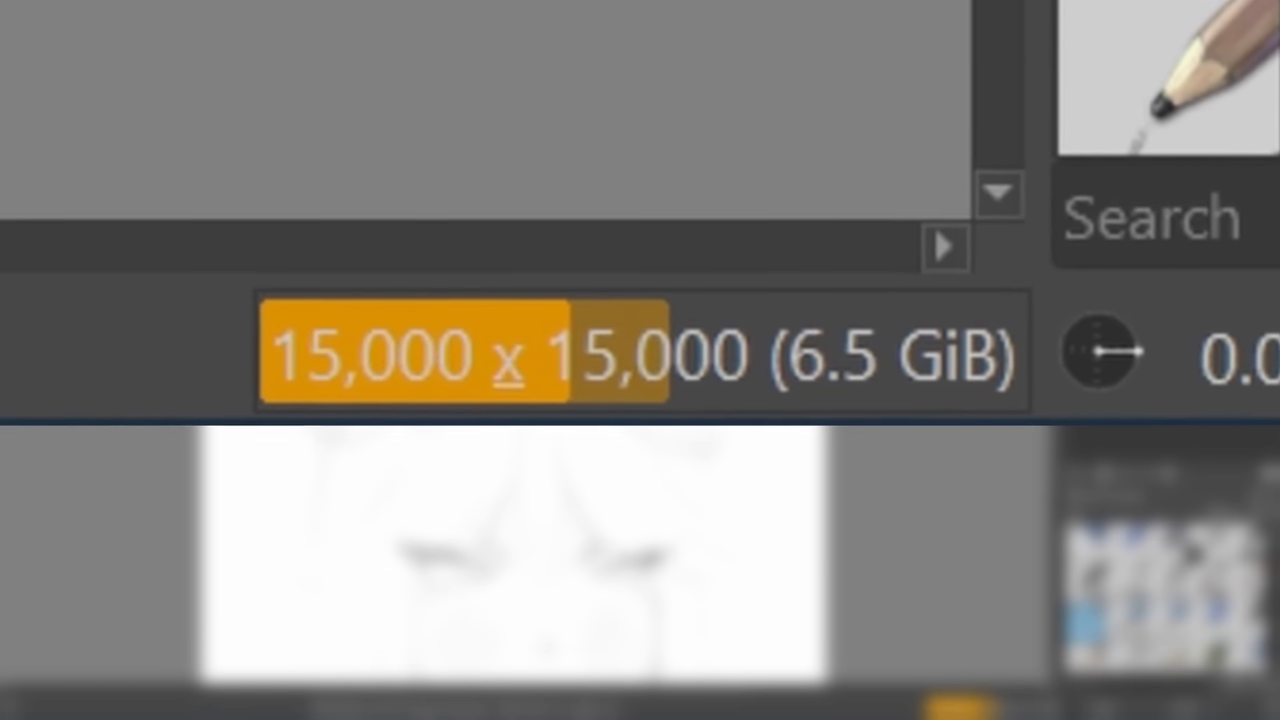
{"action": "left_click", "coordinate": [15, 33]}
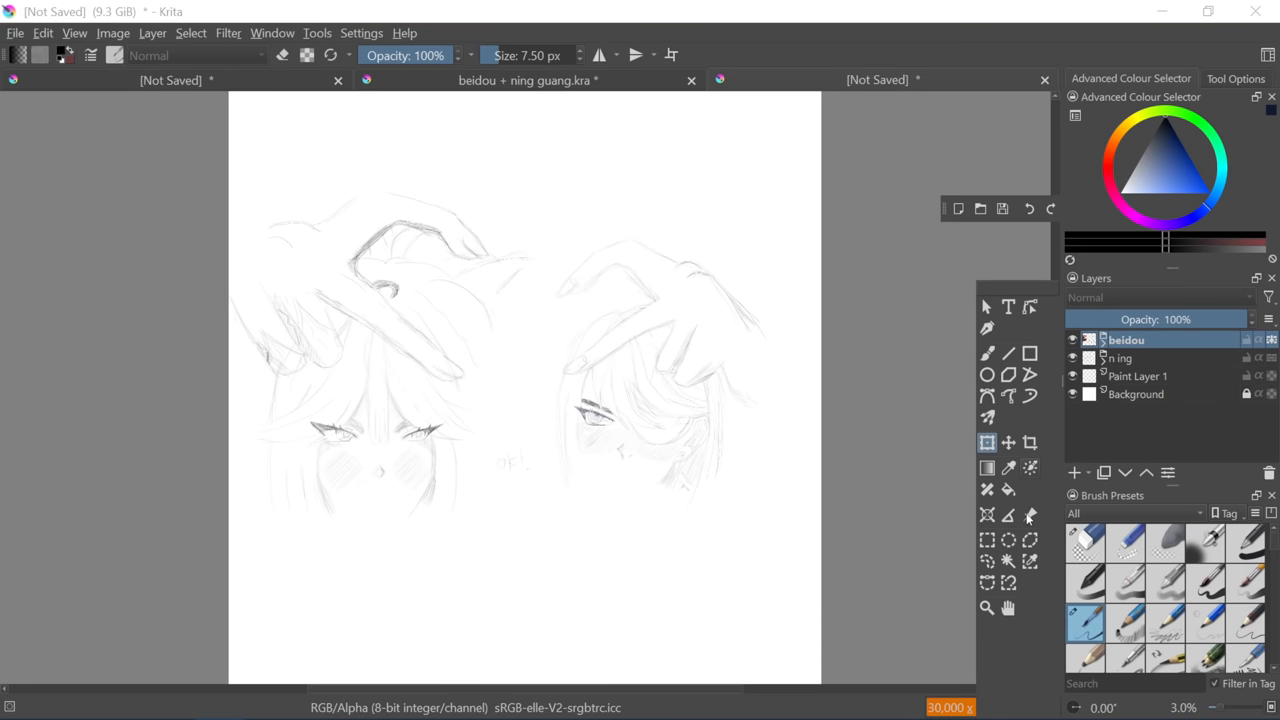
Add a new paint layer above Group 6 for the handwritten message
{"action": "left_click", "coordinate": [986, 443]}
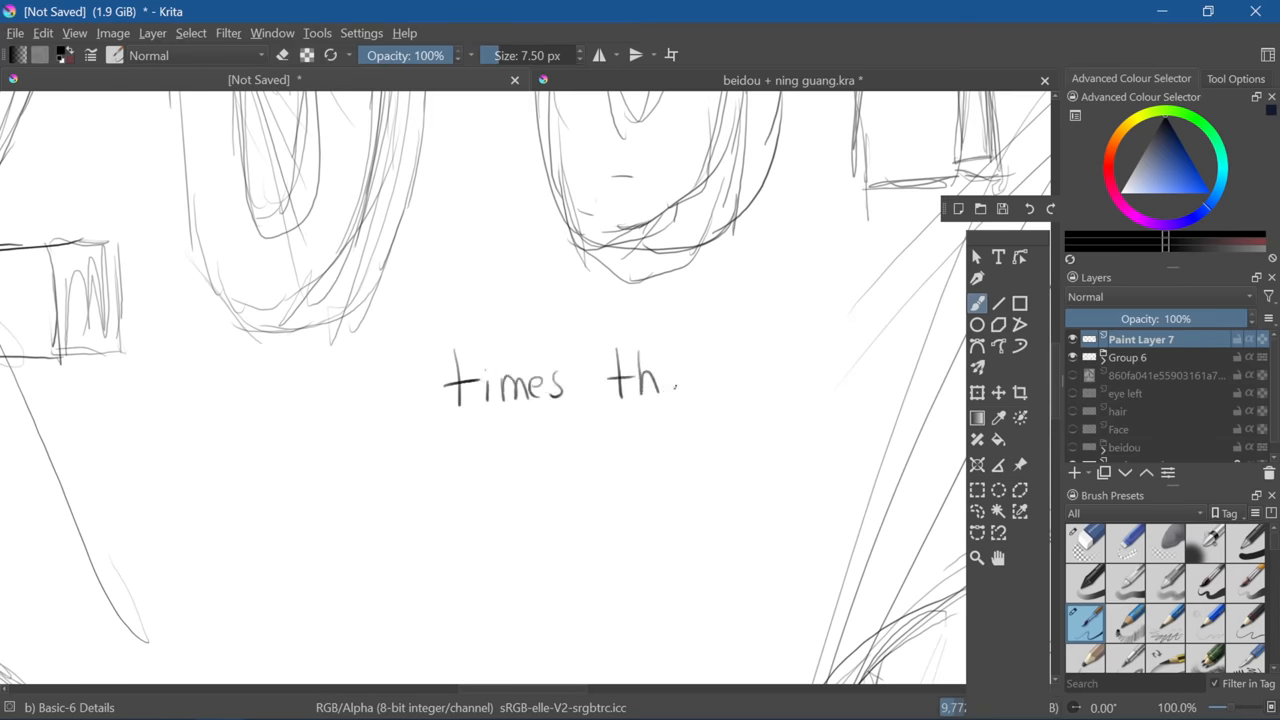
Finish the pencil strokes of the small note beneath the 200K lettering
{"action": "left_click_drag", "start_coordinate": [680, 375], "coordinate": [600, 460]}
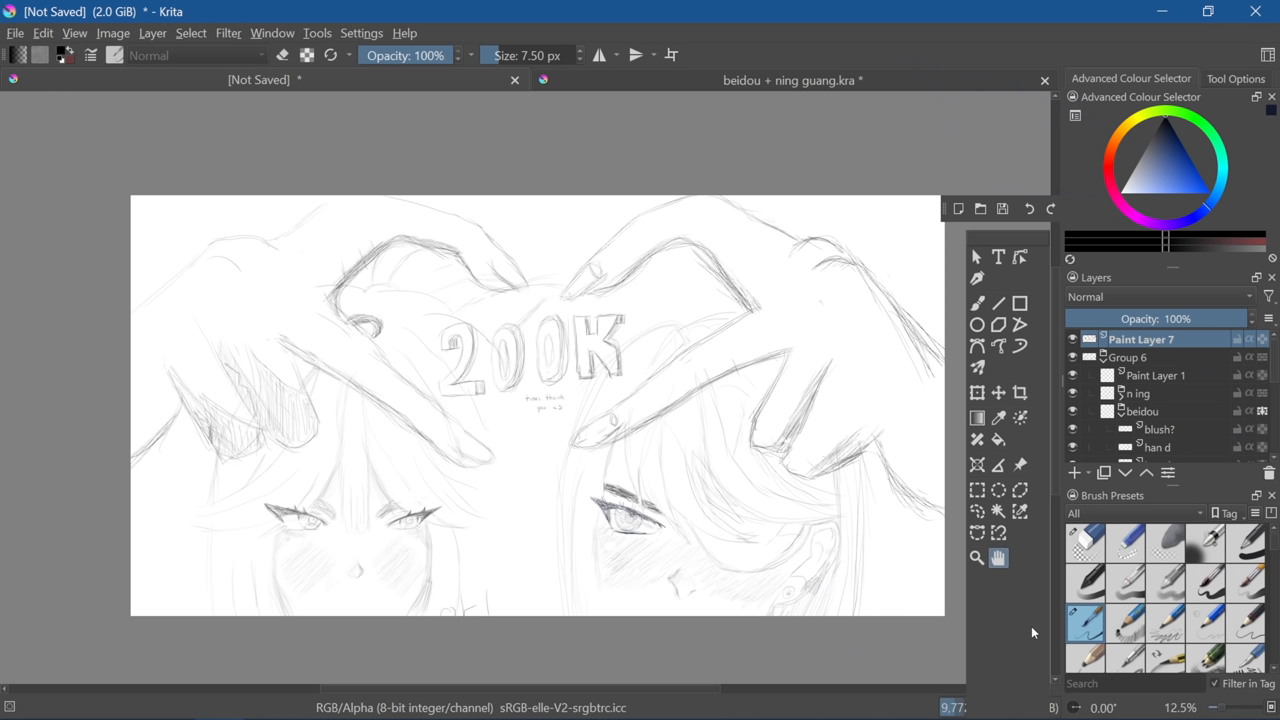
Toggle Canvas Only mode with Tab to view the whole wide sketch
{"action": "key", "text": "Tab"}
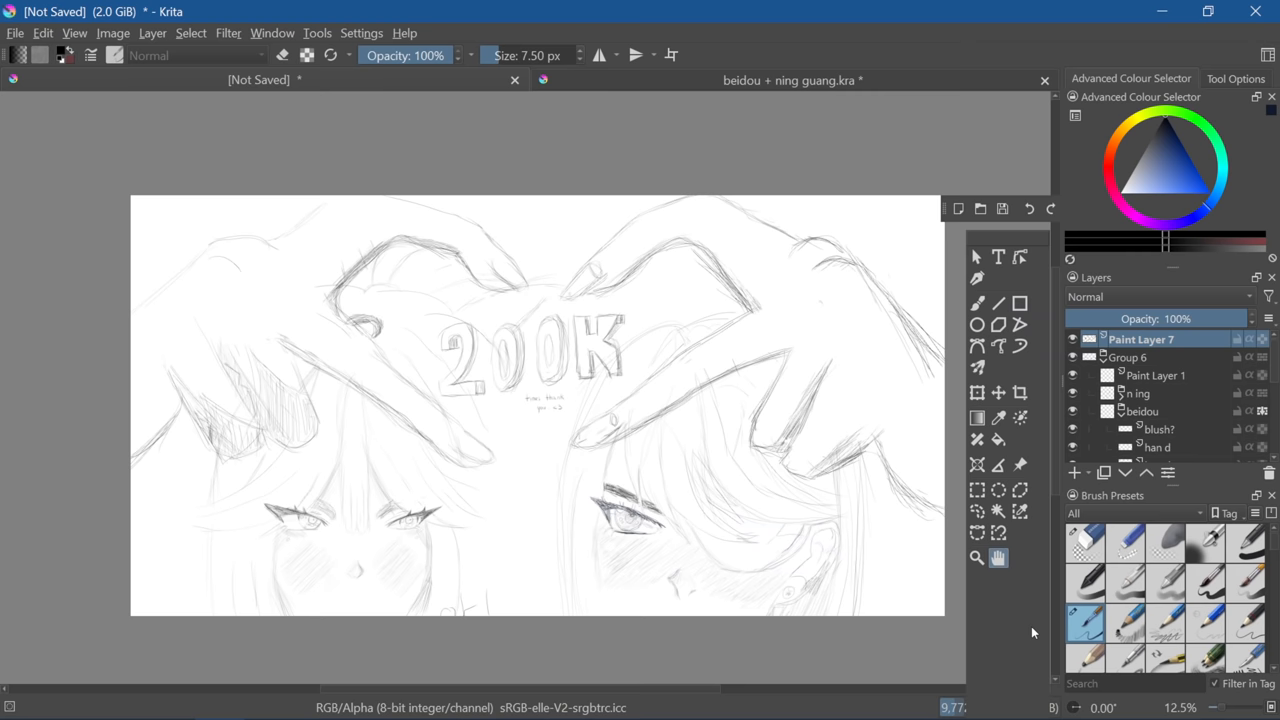
{"action": "key", "text": "Tab"}
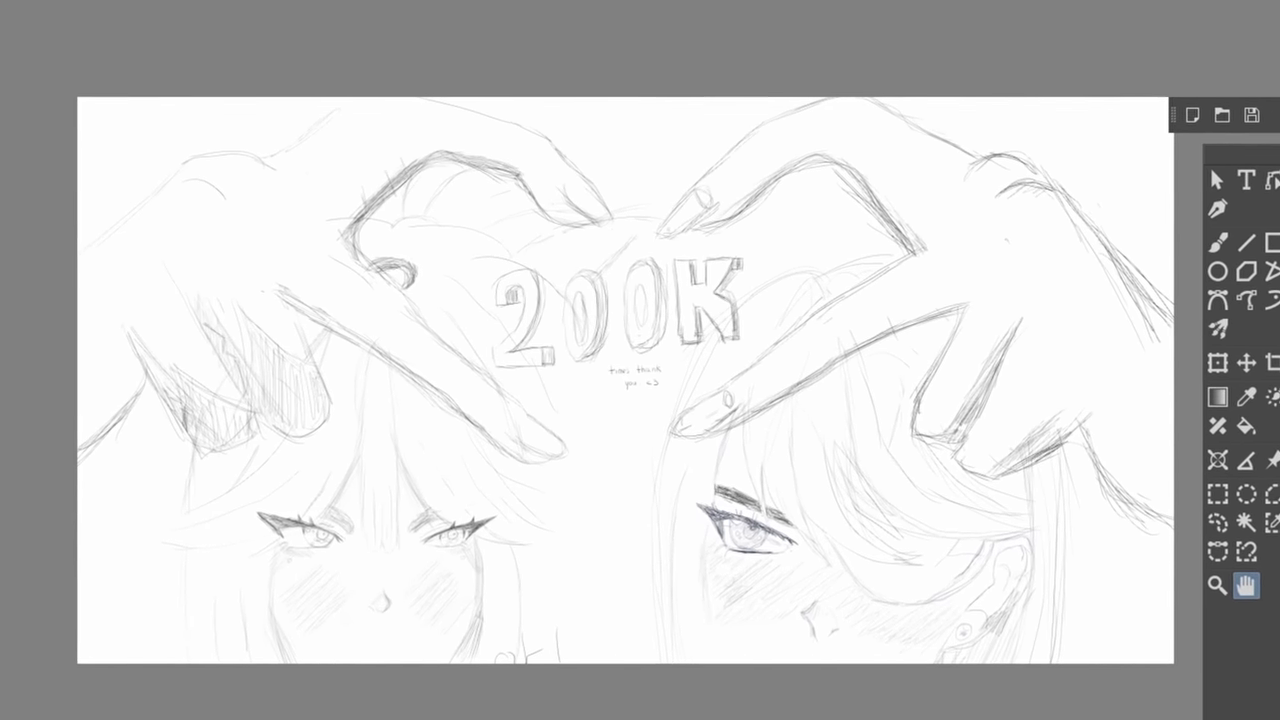